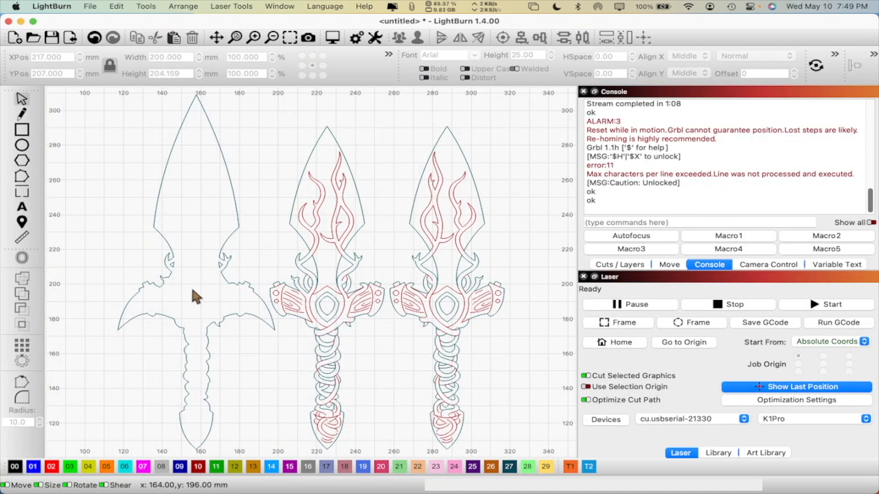
mouse_move(611, 308)
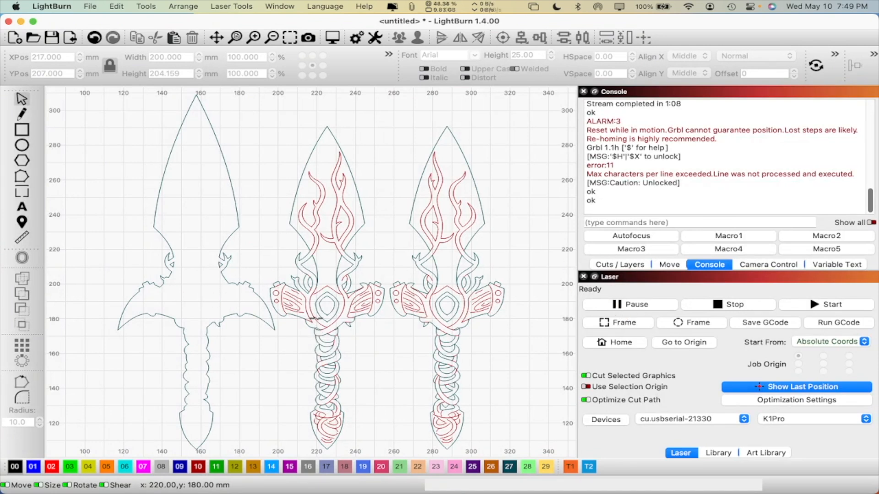
mouse_move(335, 307)
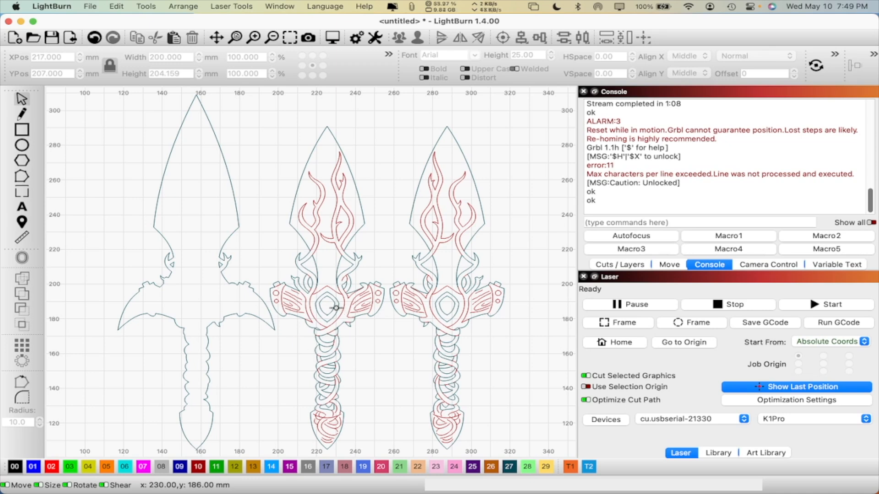
Select layer C10 in the layer list and pick Basswood's Engrave Dark preset from the Library
left_click(619, 264)
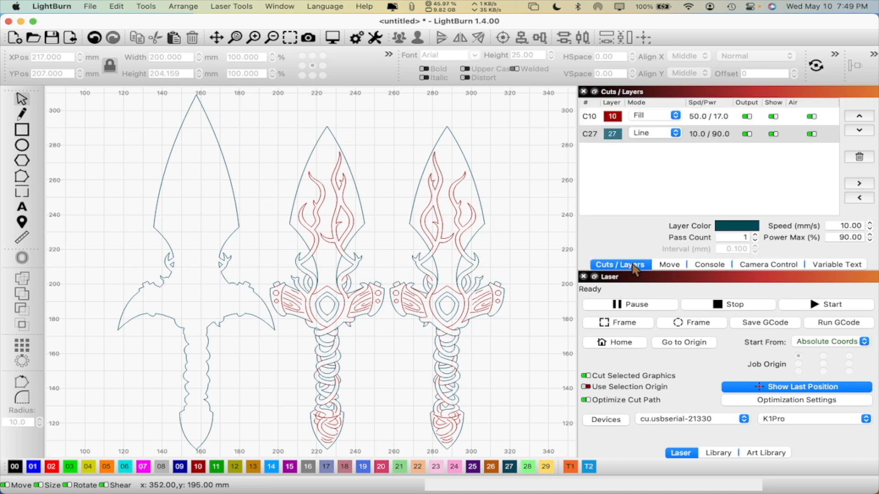
mouse_move(709, 123)
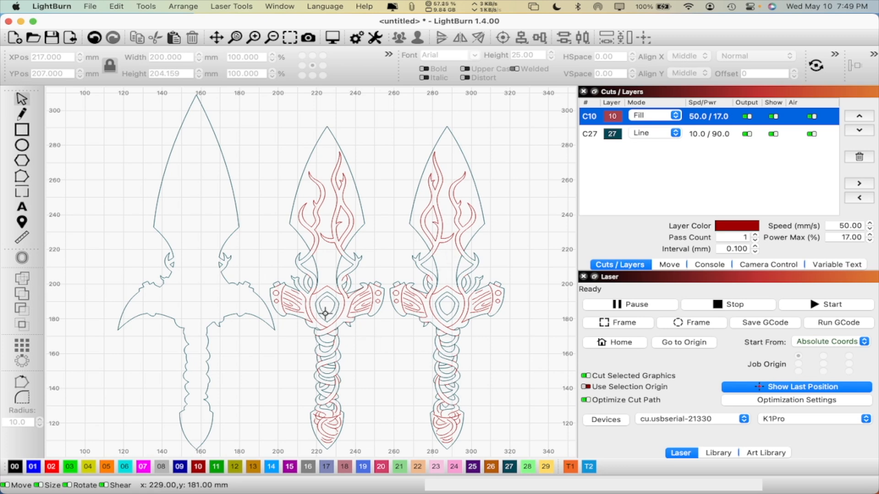
mouse_move(732, 461)
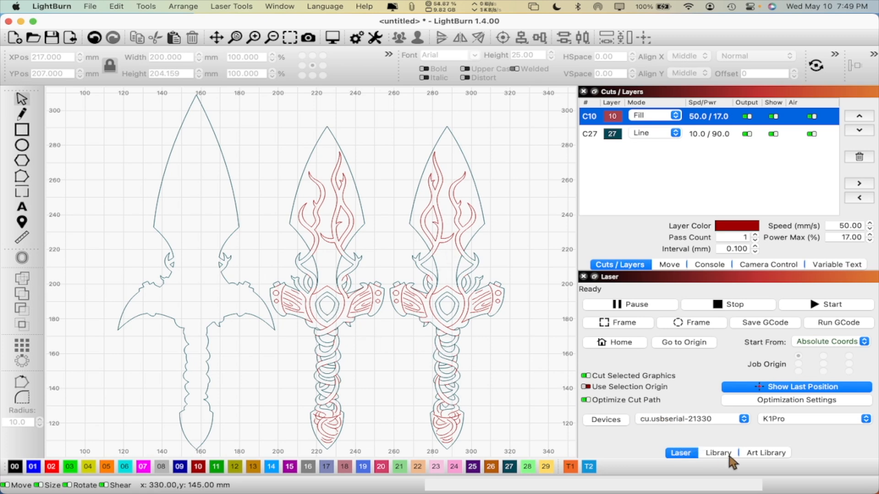
left_click(718, 452)
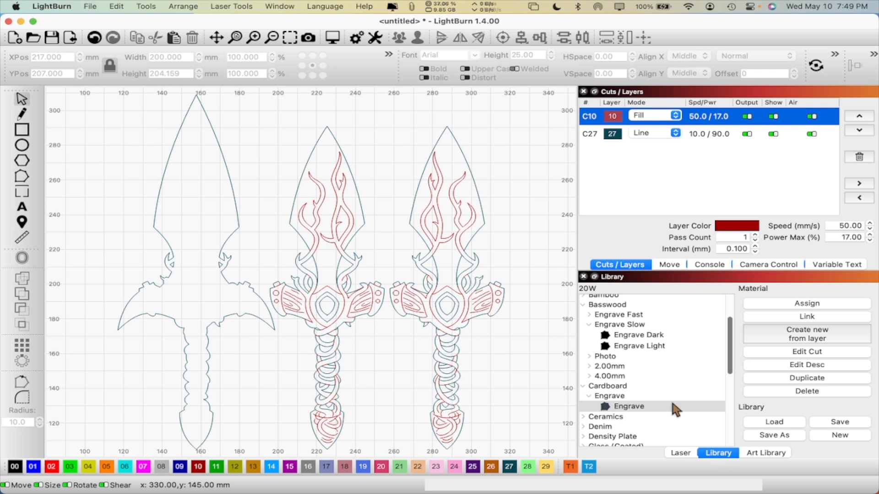
mouse_move(621, 344)
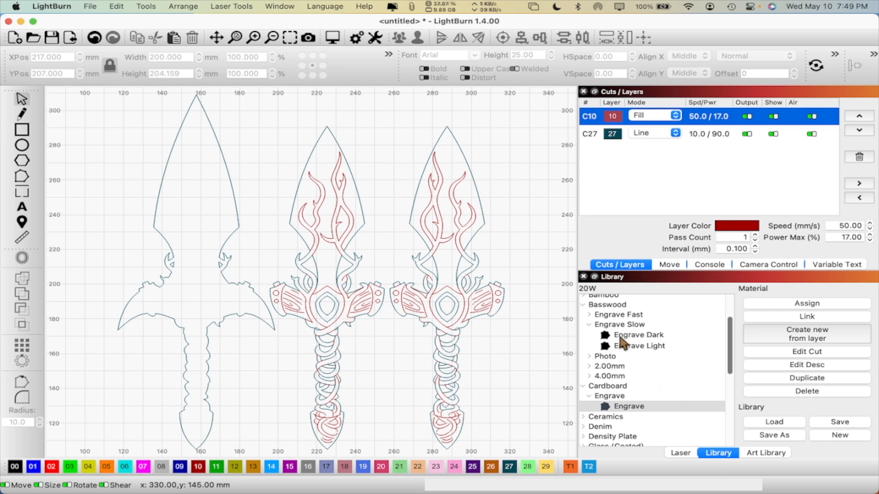
left_click(637, 335)
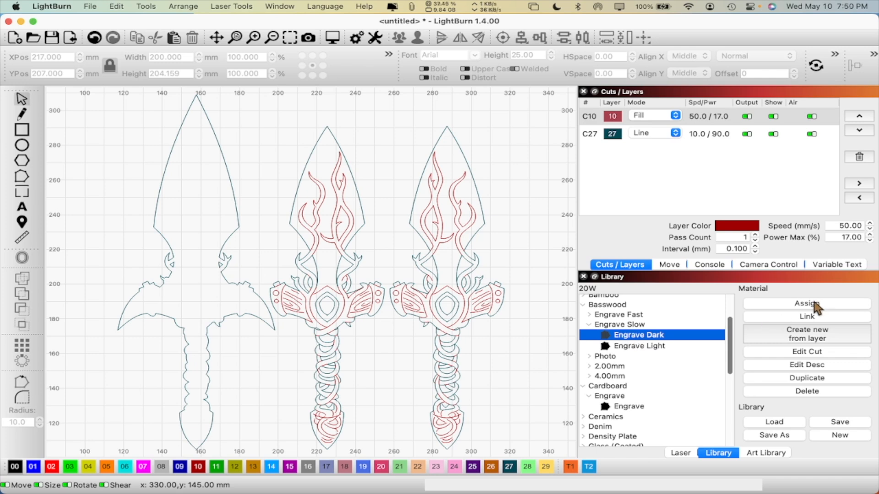
Assign Engrave Dark to layer C10, and give cut layer C27 75 max power and 2 passes
left_click(806, 304)
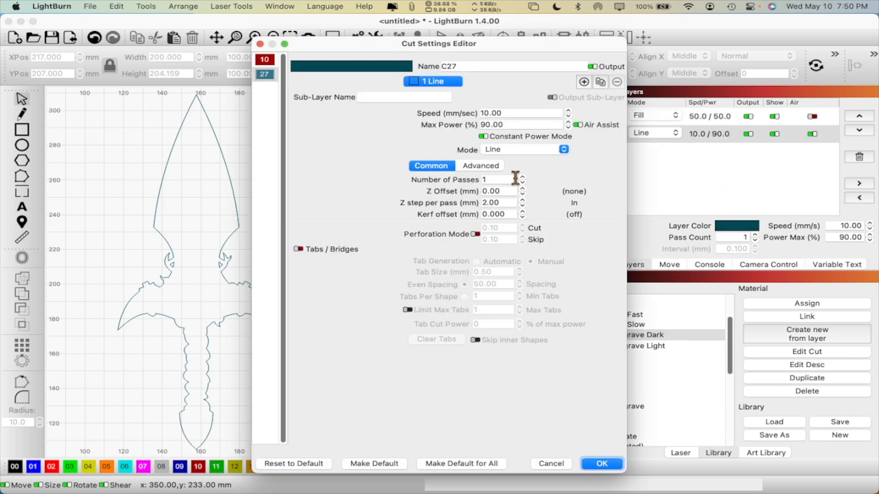
mouse_move(509, 113)
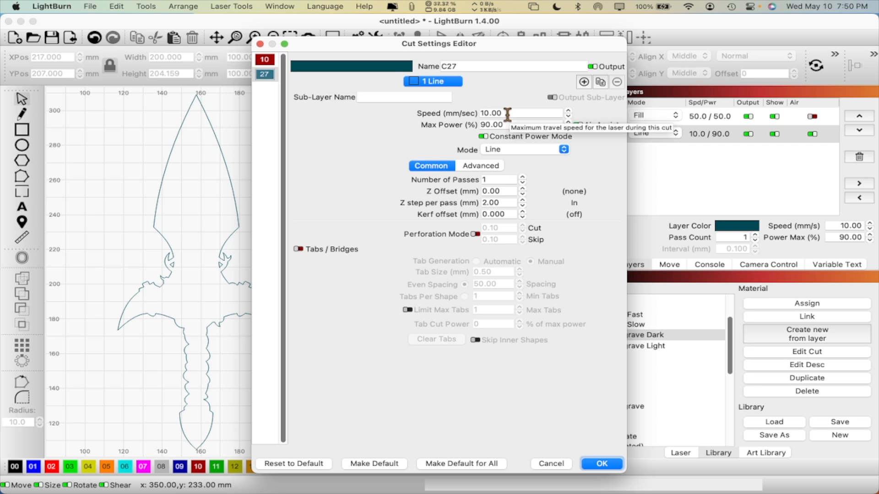
mouse_move(513, 125)
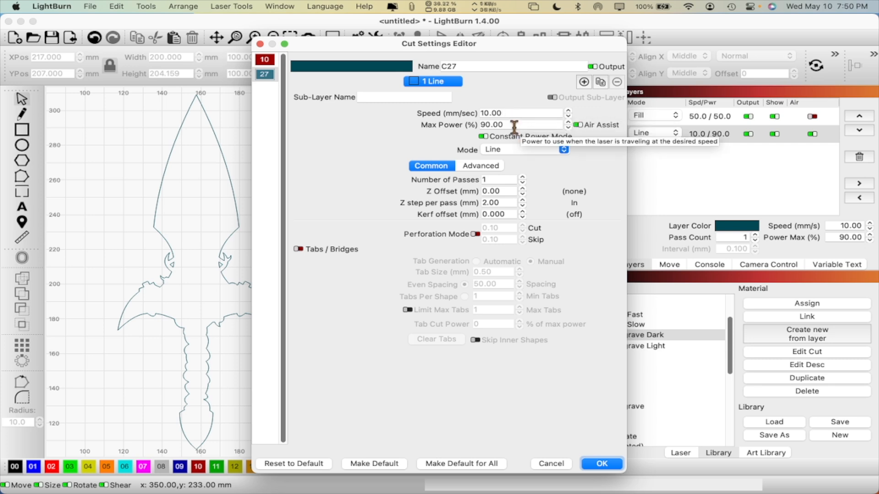
left_click(522, 125)
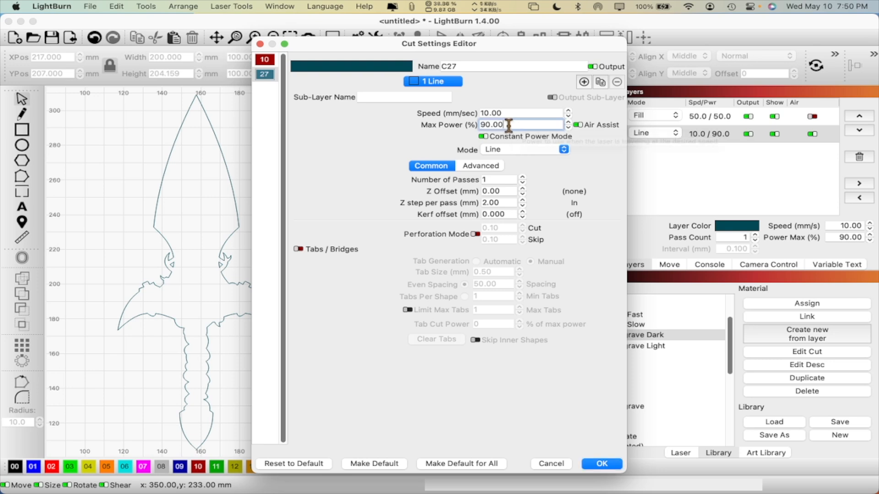
type("7")
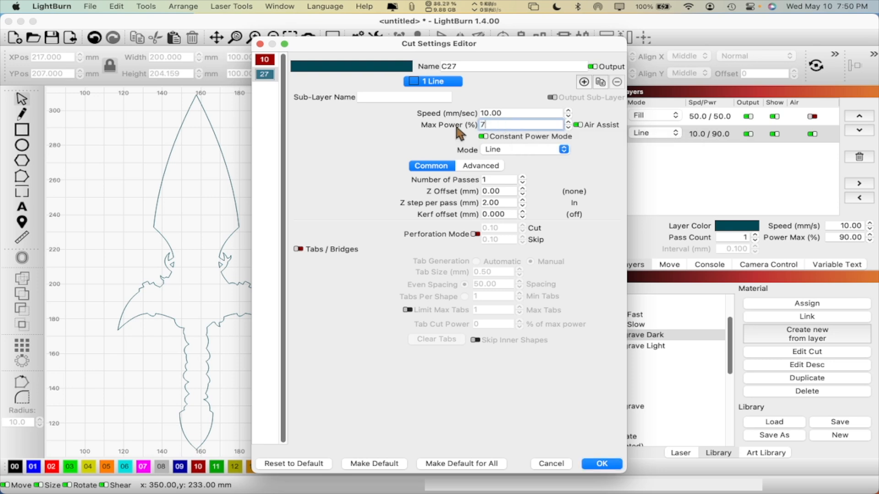
type("5")
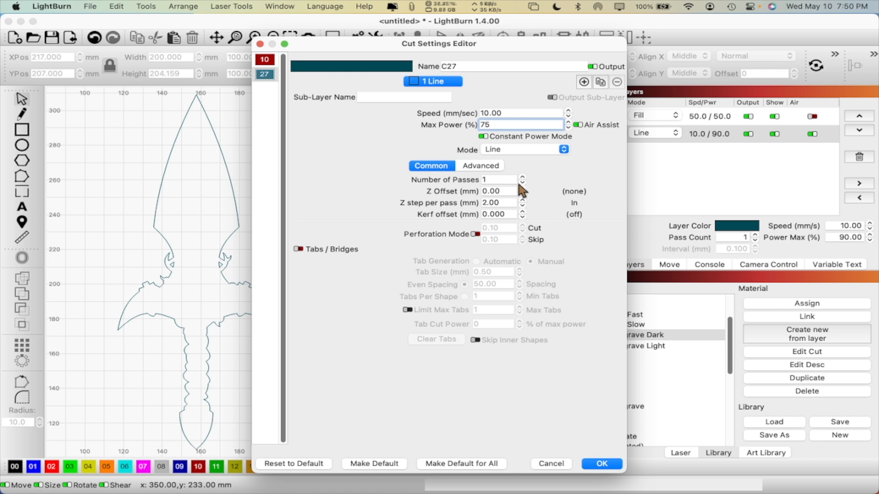
mouse_move(497, 180)
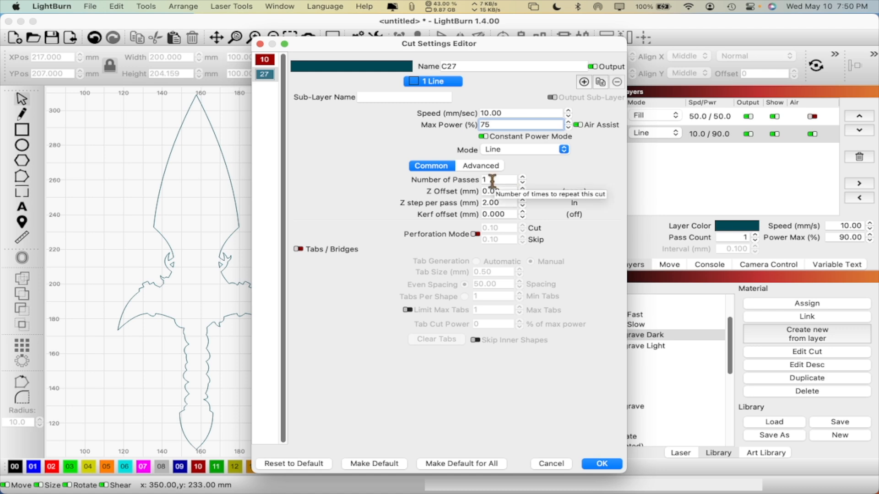
type("2")
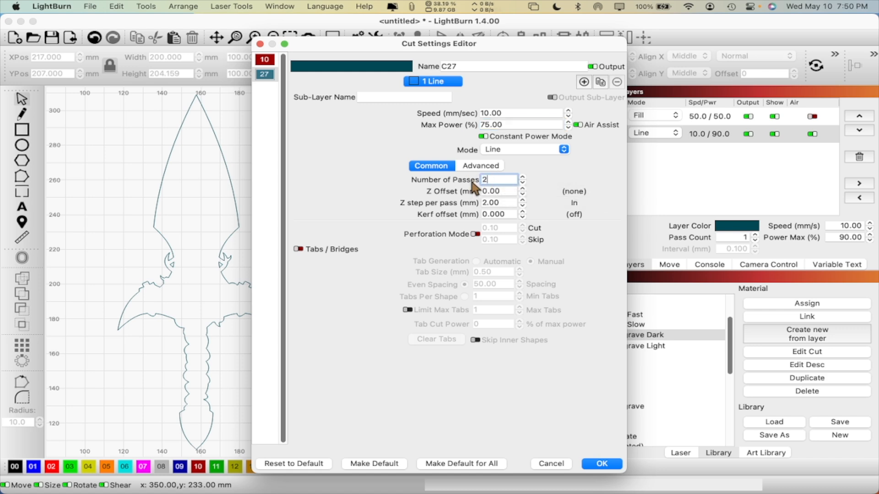
mouse_move(619, 489)
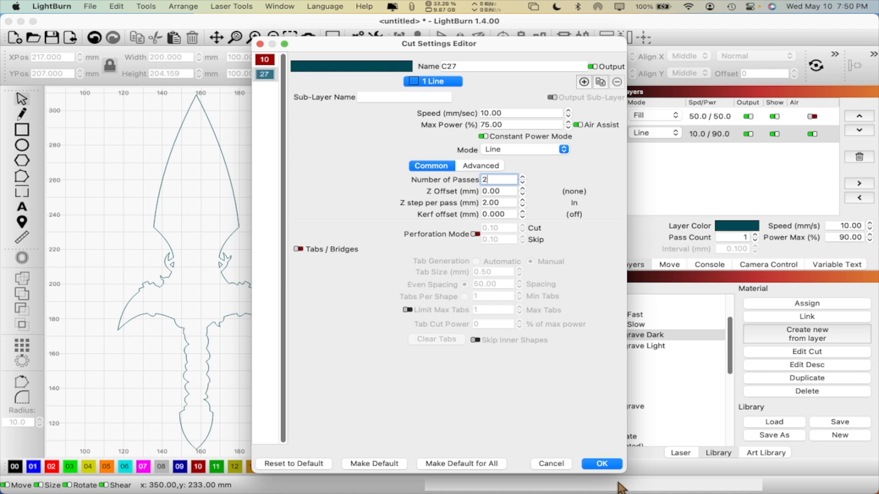
left_click(601, 464)
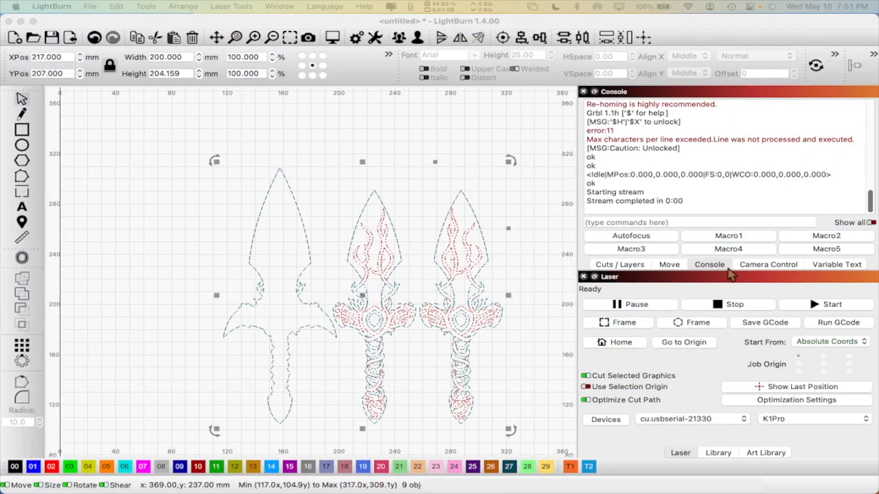
left_click(619, 264)
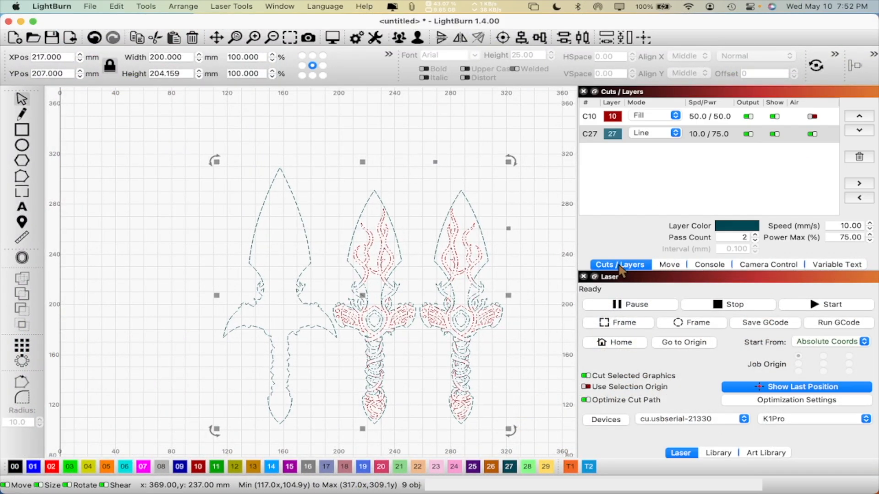
left_click(668, 264)
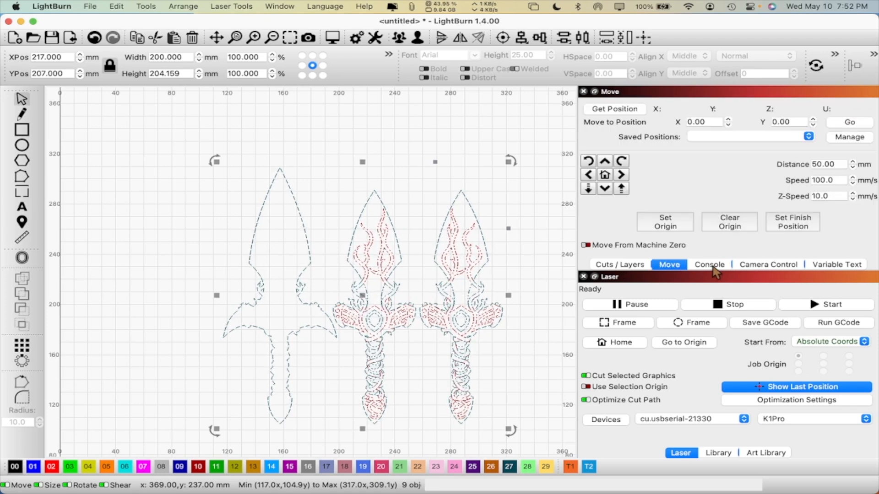
left_click(708, 264)
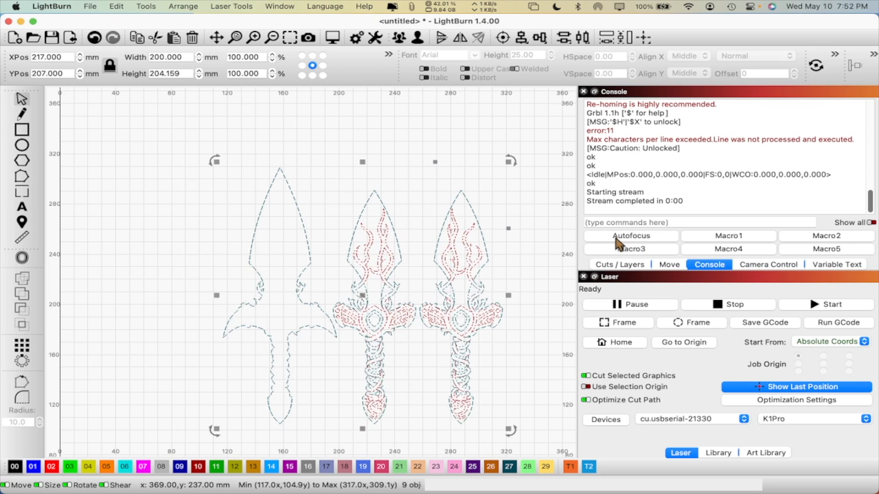
mouse_move(633, 241)
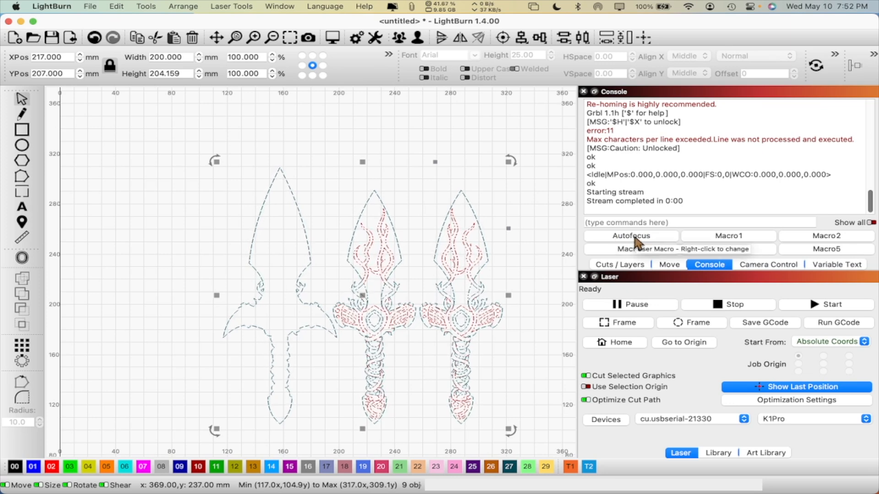
mouse_move(717, 249)
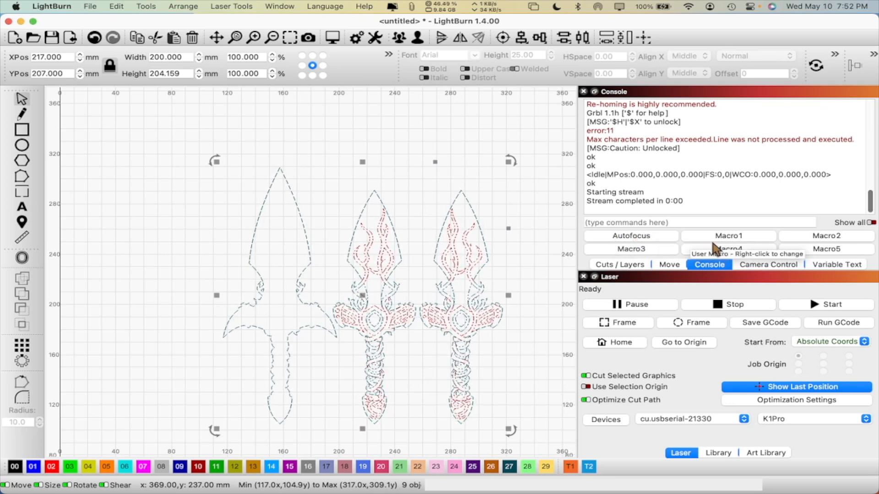